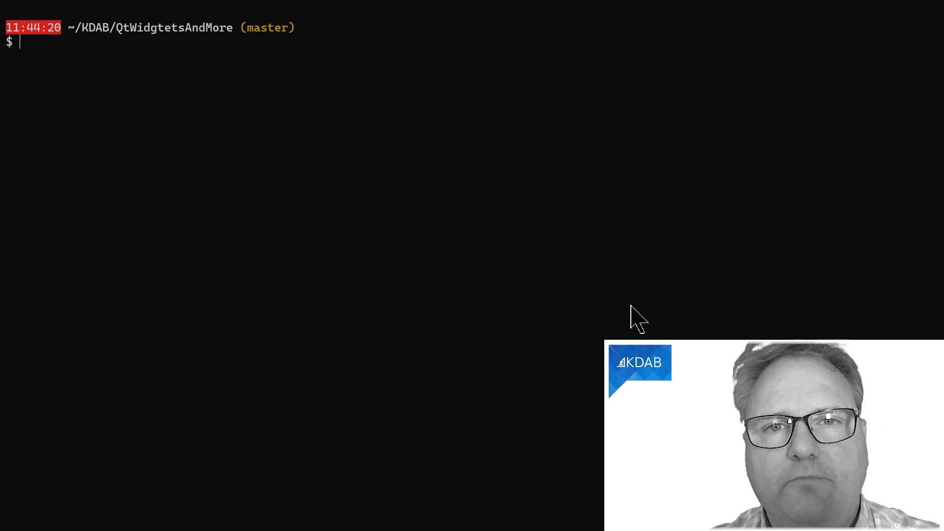
Run git diff to reveal whitespace and brace changes in ComboBoxHelper.h
{"action": "key", "text": "ctrl+r"}
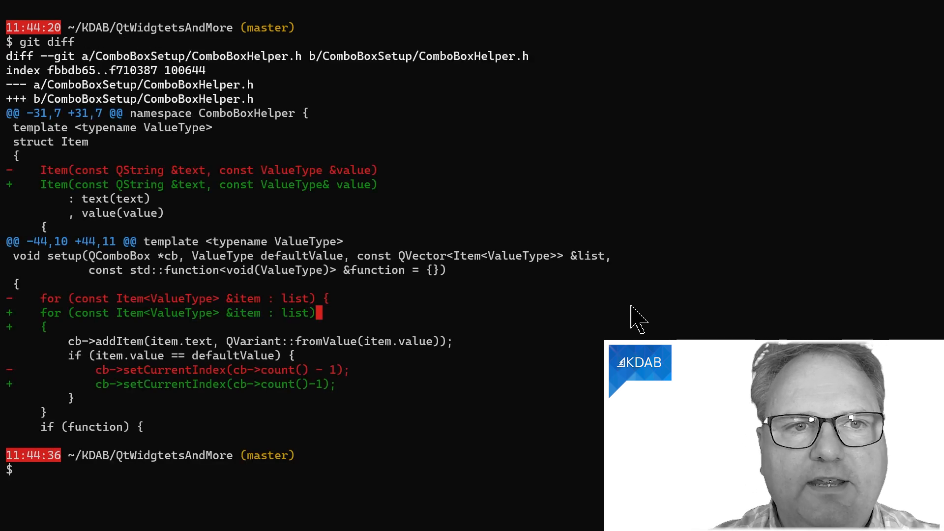
{"action": "mouse_move", "coordinate": [346, 217]}
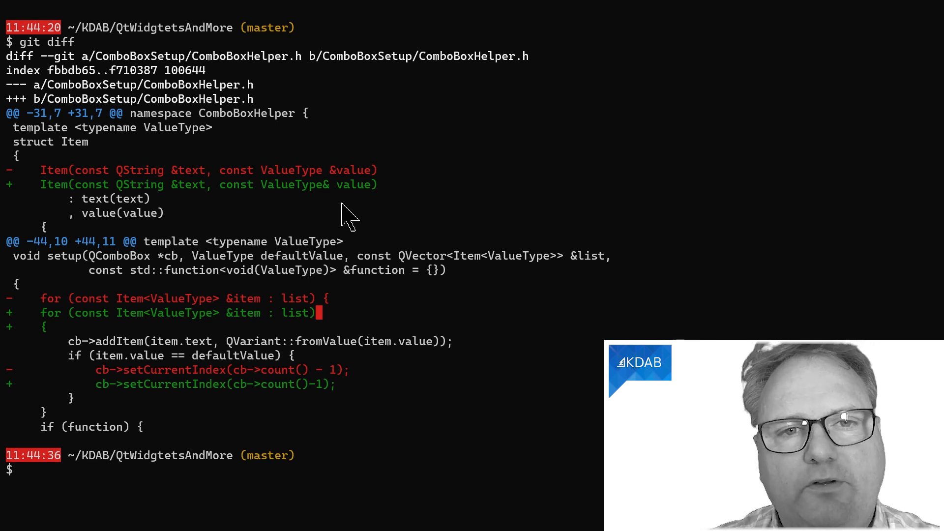
{"action": "mouse_move", "coordinate": [287, 191]}
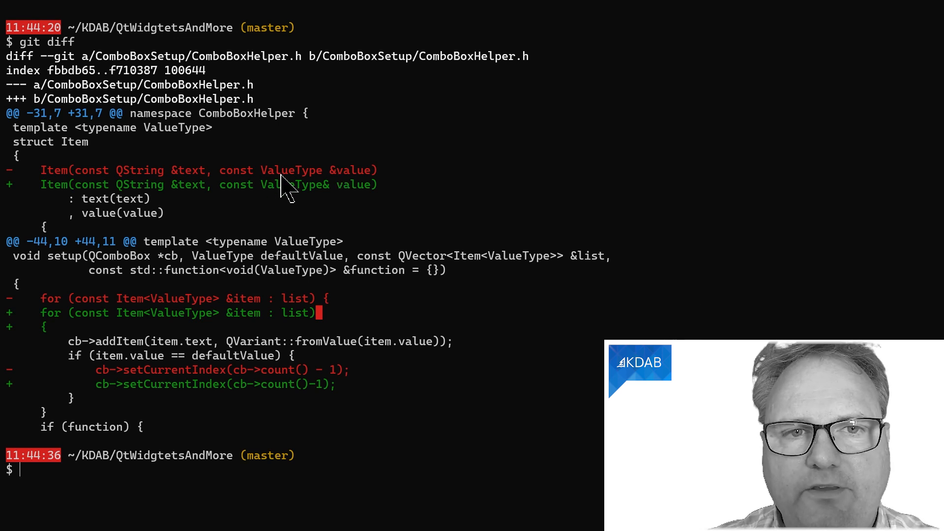
{"action": "mouse_move", "coordinate": [362, 183]}
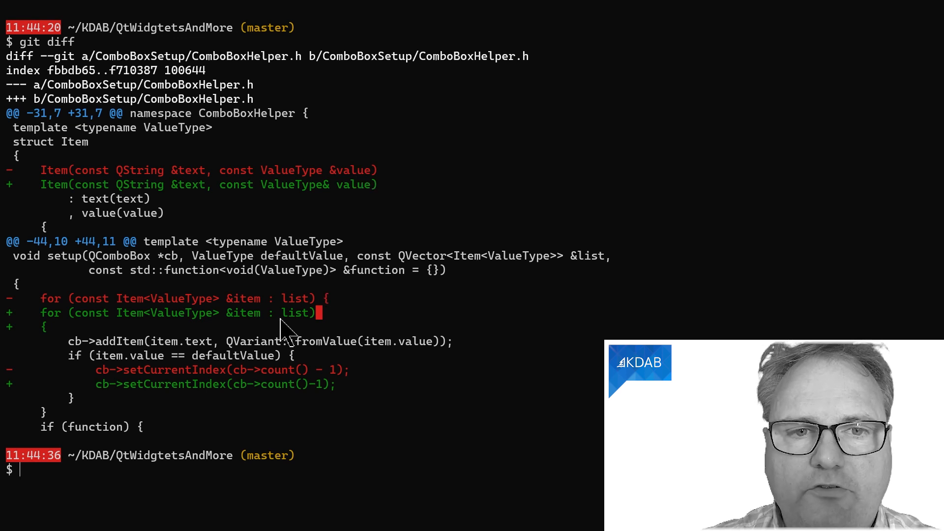
{"action": "mouse_move", "coordinate": [51, 340]}
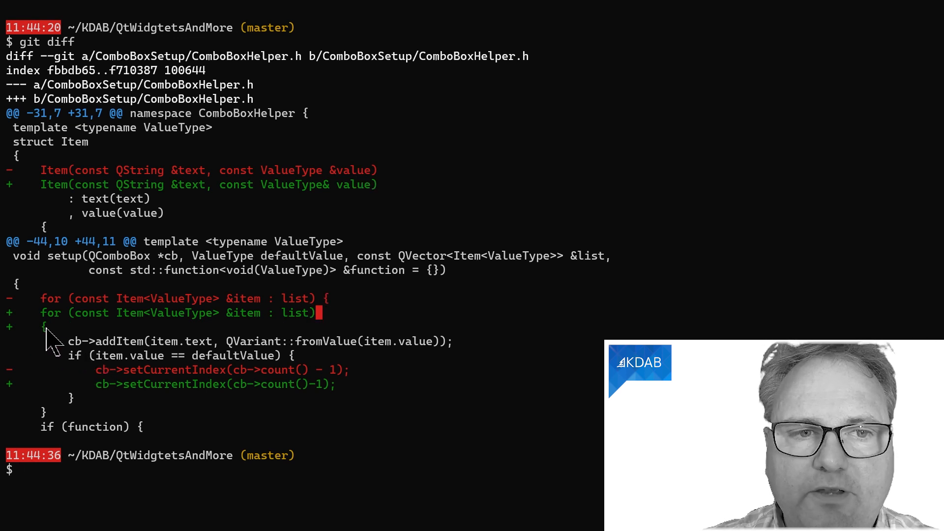
{"action": "mouse_move", "coordinate": [334, 304]}
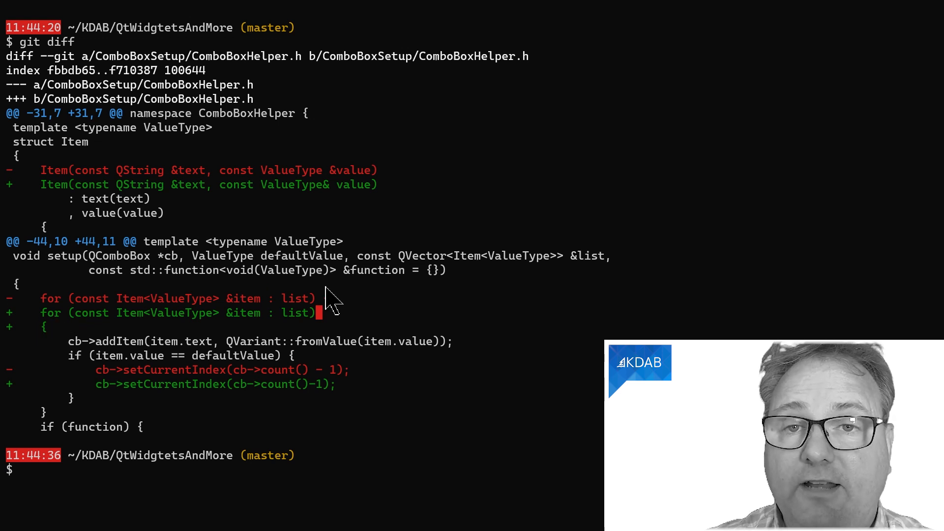
{"action": "mouse_move", "coordinate": [319, 388]}
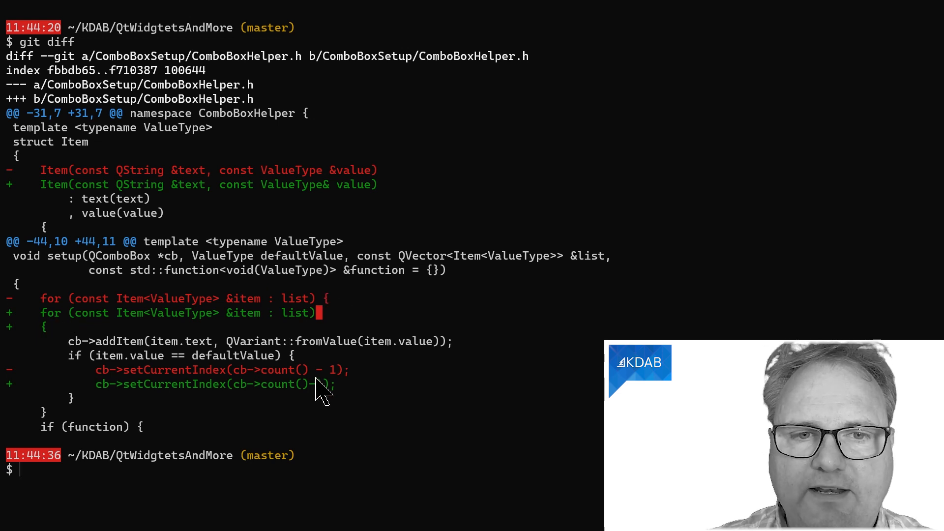
{"action": "mouse_move", "coordinate": [335, 376]}
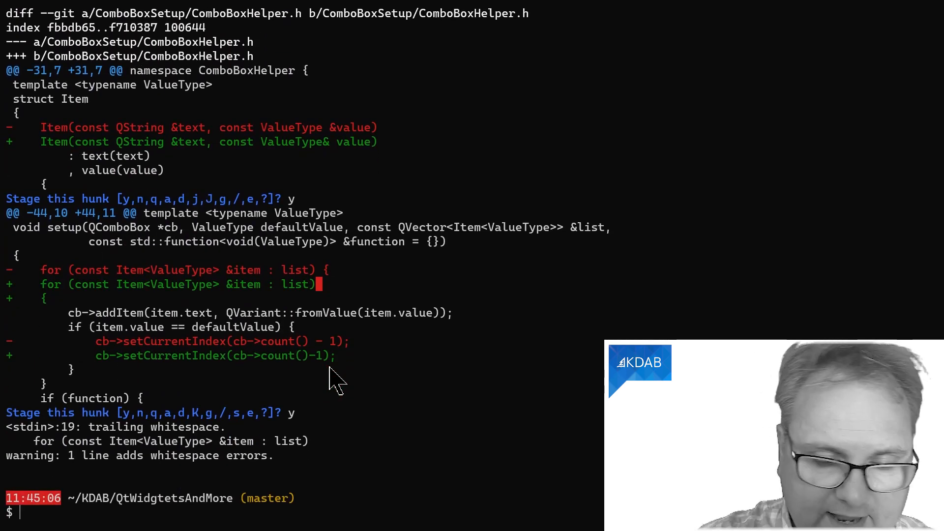
Stage both ComboBoxHelper.h hunks and attempt a commit, which the formatting hook rejects
{"action": "key", "text": "ctrl+r"}
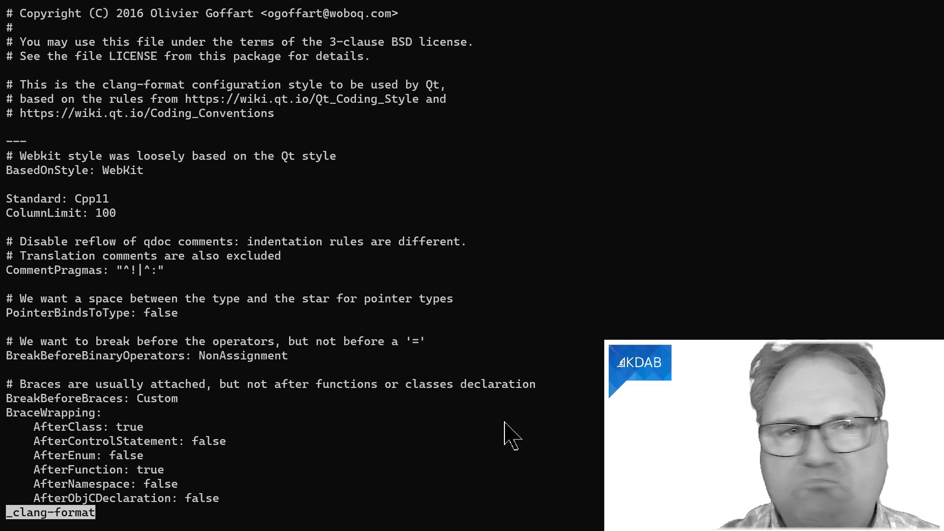
Page through the _clang-format style rules in less and quit
{"action": "scroll", "scroll_direction": "down", "scroll_amount": 3}
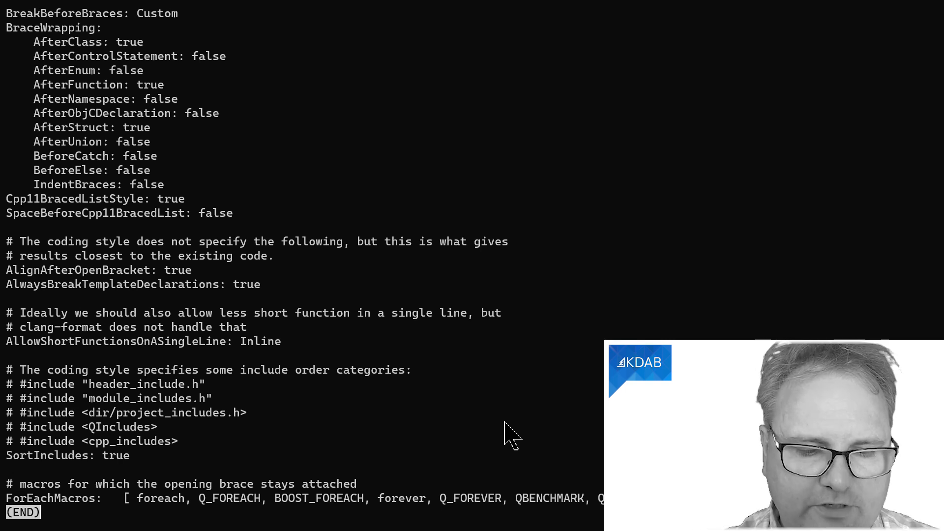
{"action": "key", "text": "q"}
{"action": "type", "text": "cat .git/hooks/pre-commit-clang-format.py"}
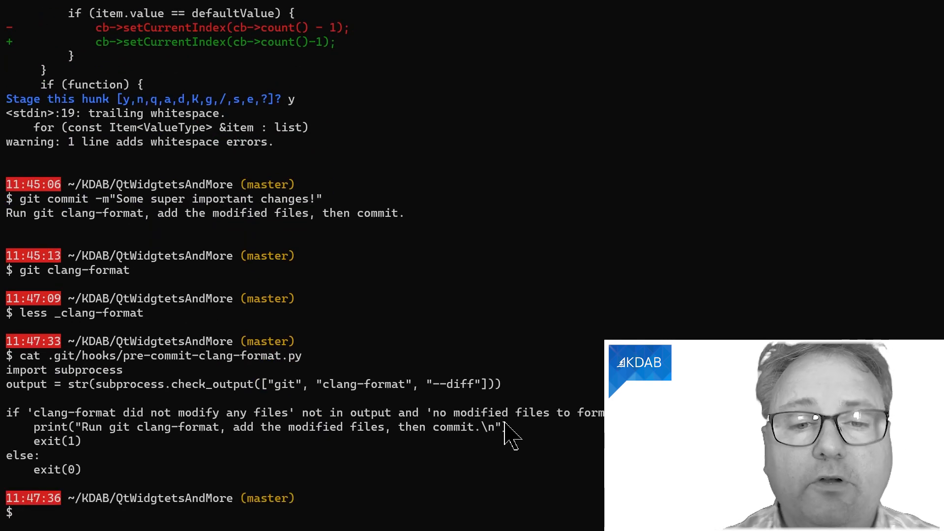
{"action": "mouse_move", "coordinate": [316, 415]}
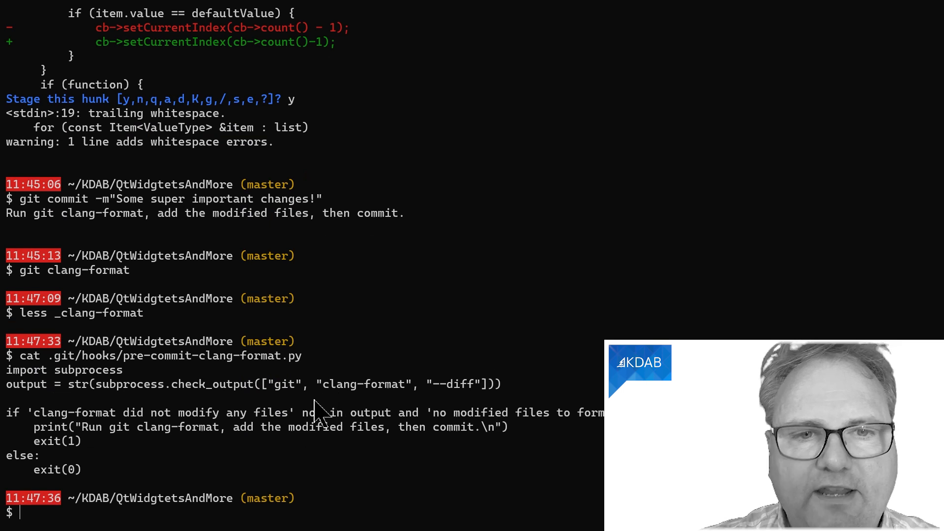
{"action": "mouse_move", "coordinate": [428, 400]}
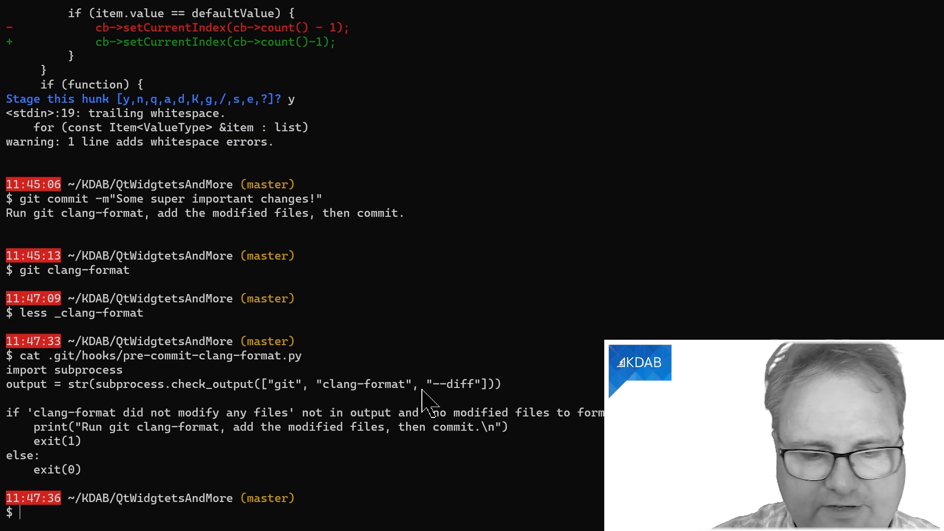
Preview ComboBoxHelper.h's proposed reformatting with git clang-format --diff, then start the next git command
{"action": "type", "text": "diff"}
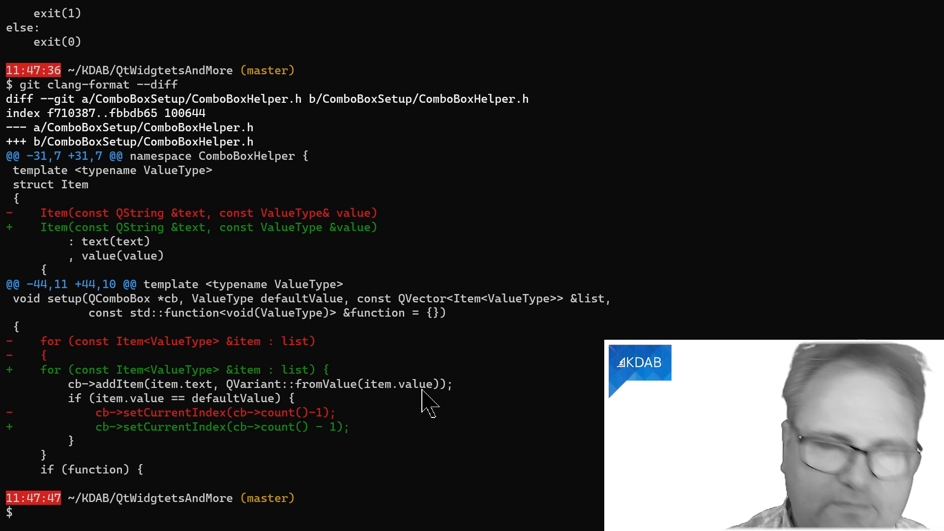
{"action": "key", "text": "ctrl+r"}
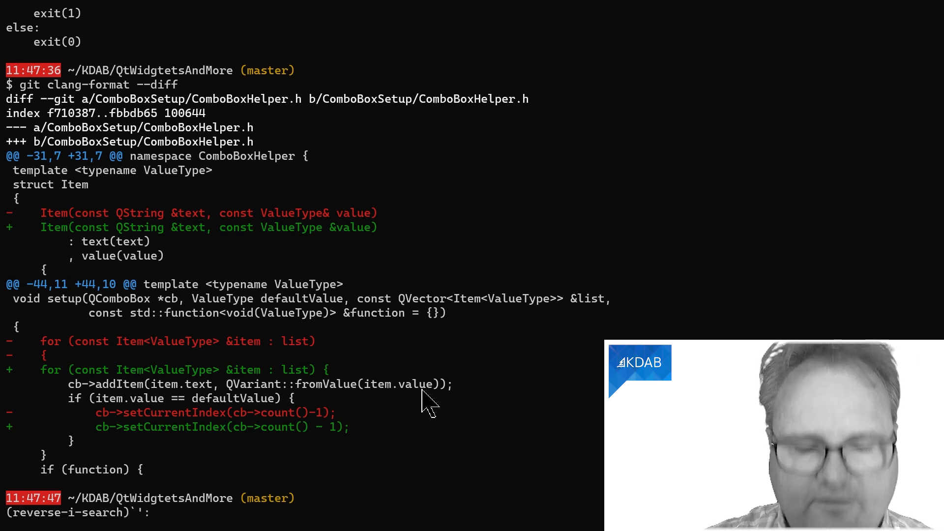
{"action": "type", "text": "cla"}
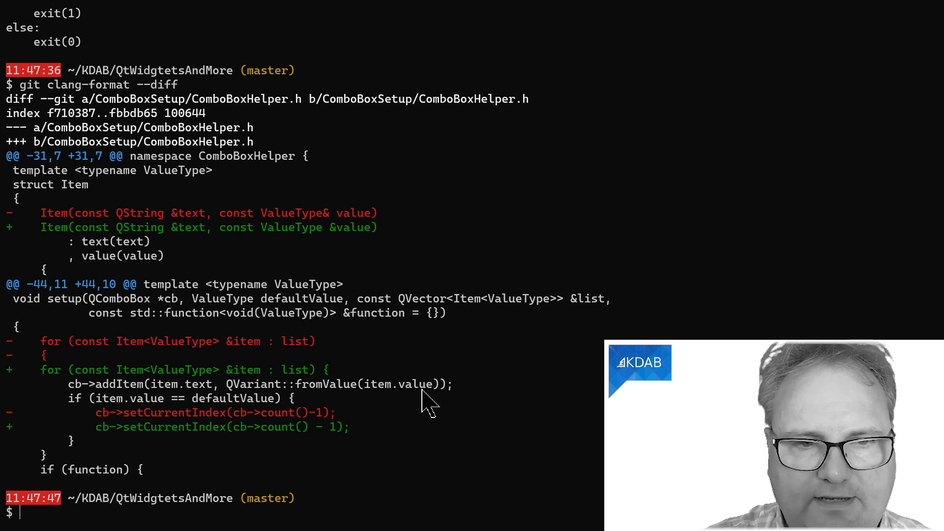
{"action": "type", "text": "git"}
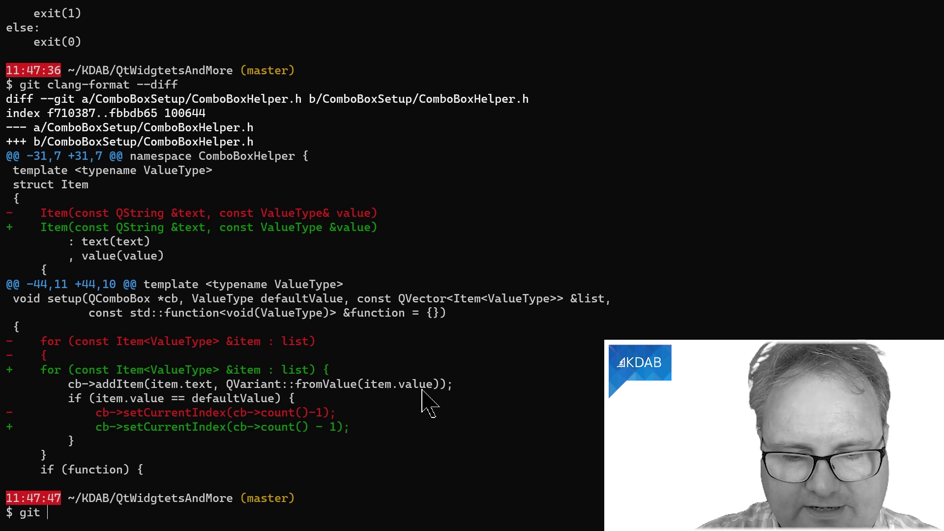
Reformat ComboBoxHelper.h with git clang-format, then stage its first hunk via git add -p
{"action": "type", "text": "clang-foir"}
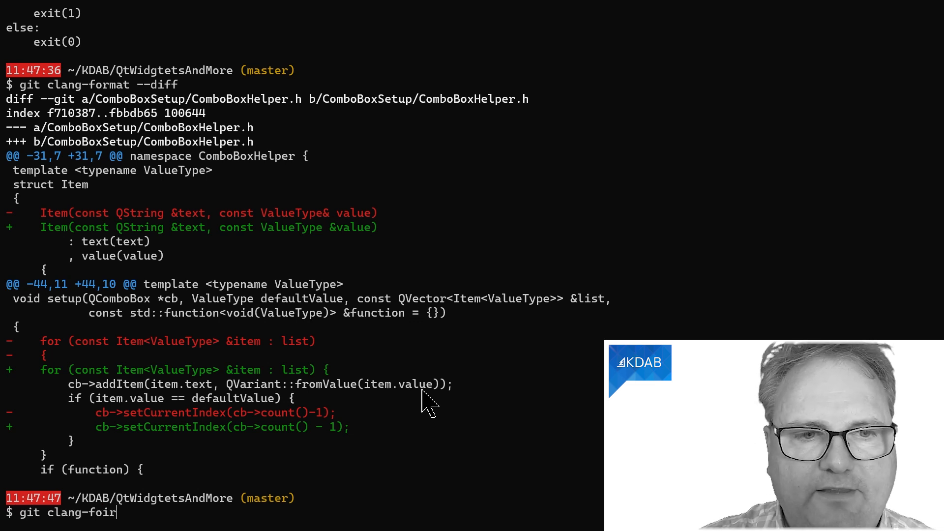
{"action": "type", "text": "mat"}
{"action": "key", "text": "Return"}
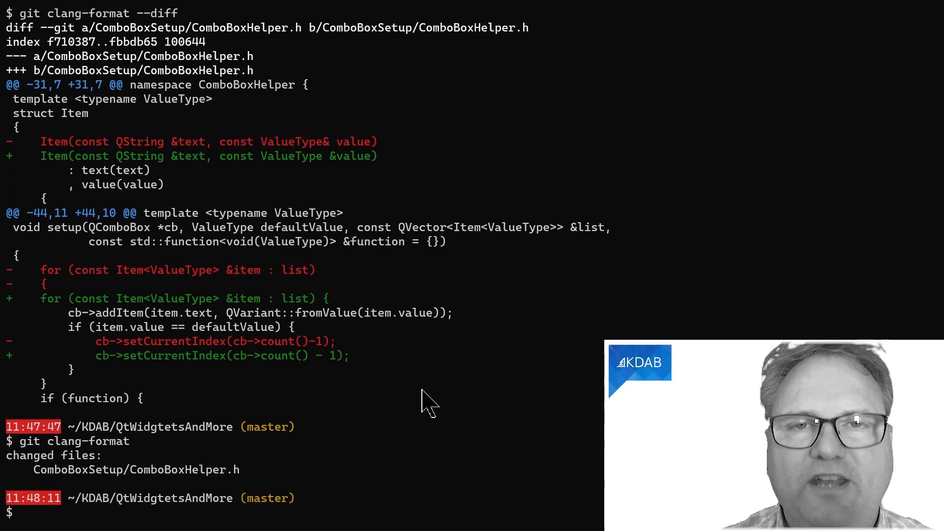
{"action": "type", "text": "git add -p"}
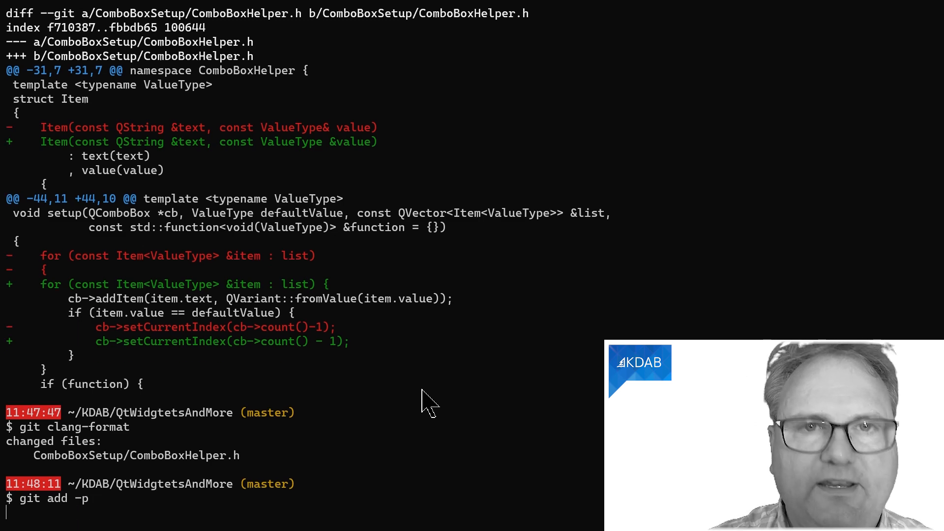
{"action": "key", "text": "Return"}
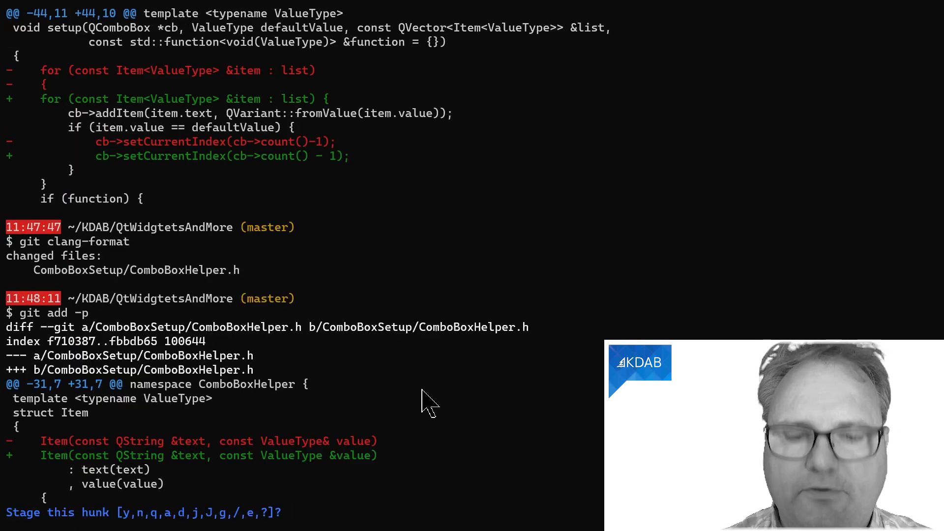
{"action": "type", "text": "y"}
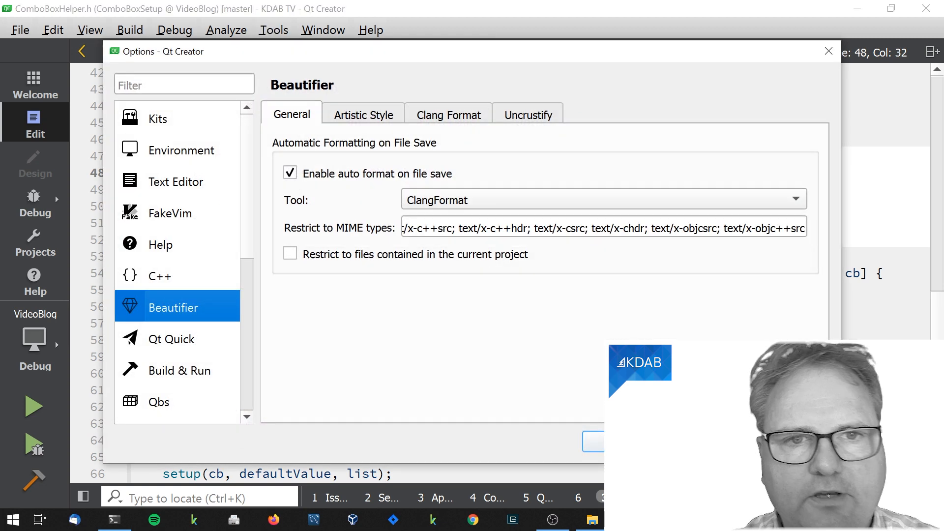
{"action": "mouse_move", "coordinate": [310, 199]}
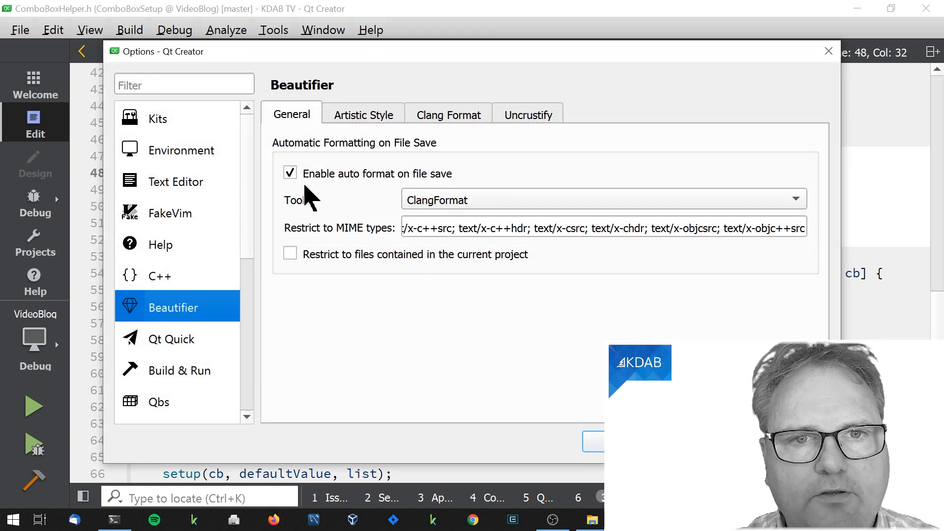
{"action": "mouse_move", "coordinate": [434, 200]}
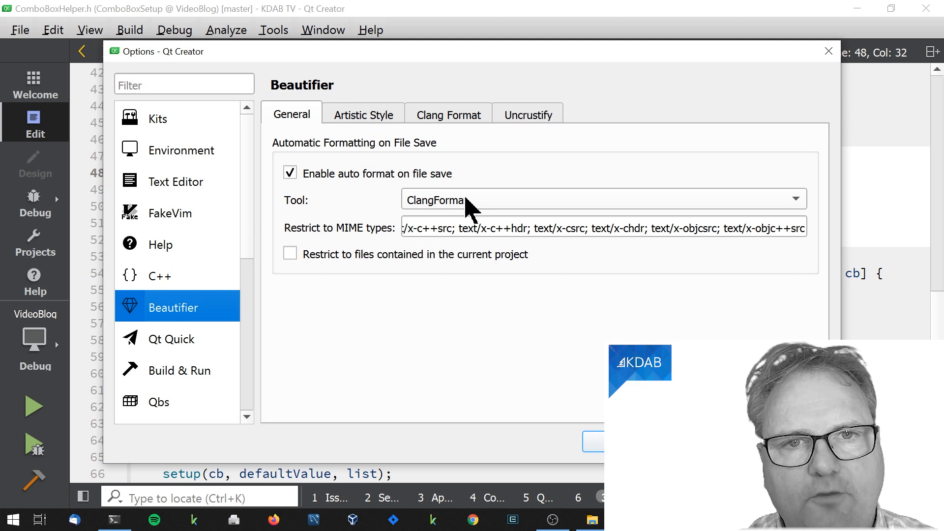
Show the Beautifier's Clang Format settings: clang-format.exe command with File predefined style
{"action": "left_click", "coordinate": [447, 115]}
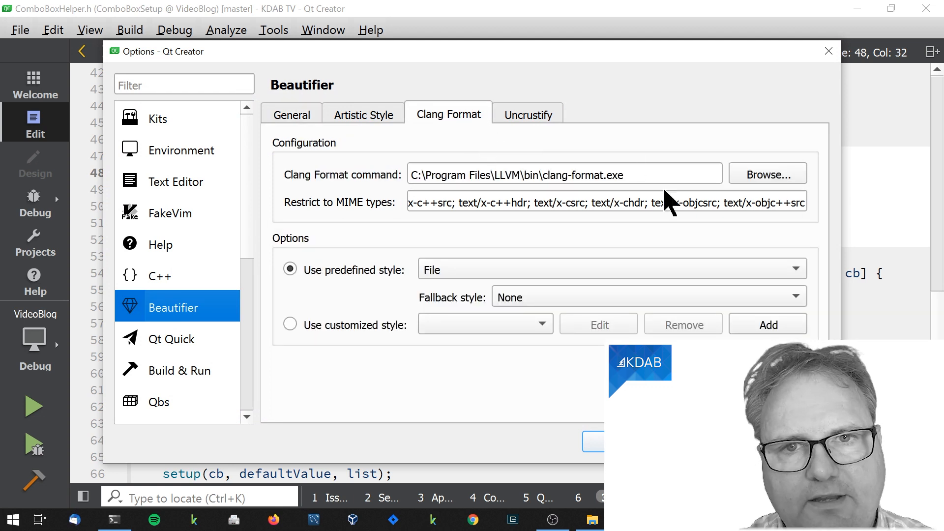
{"action": "mouse_move", "coordinate": [617, 181]}
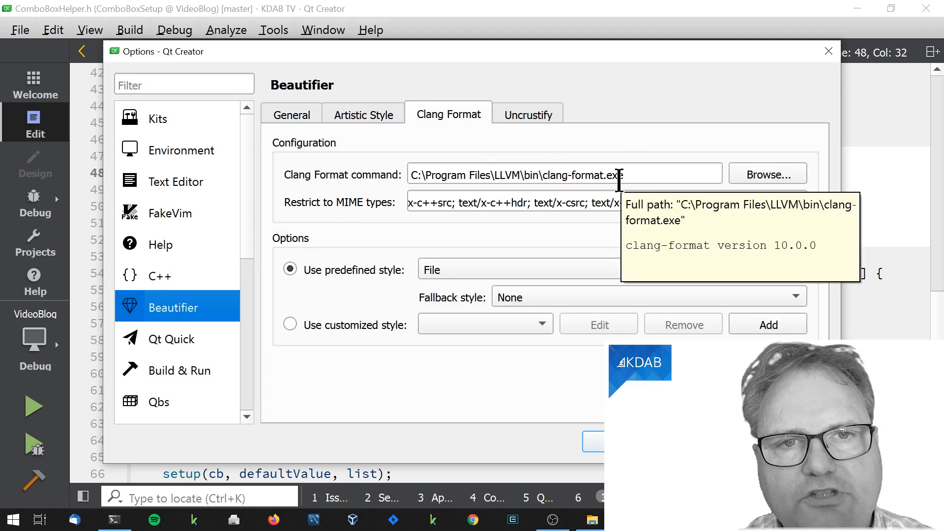
{"action": "mouse_move", "coordinate": [445, 265]}
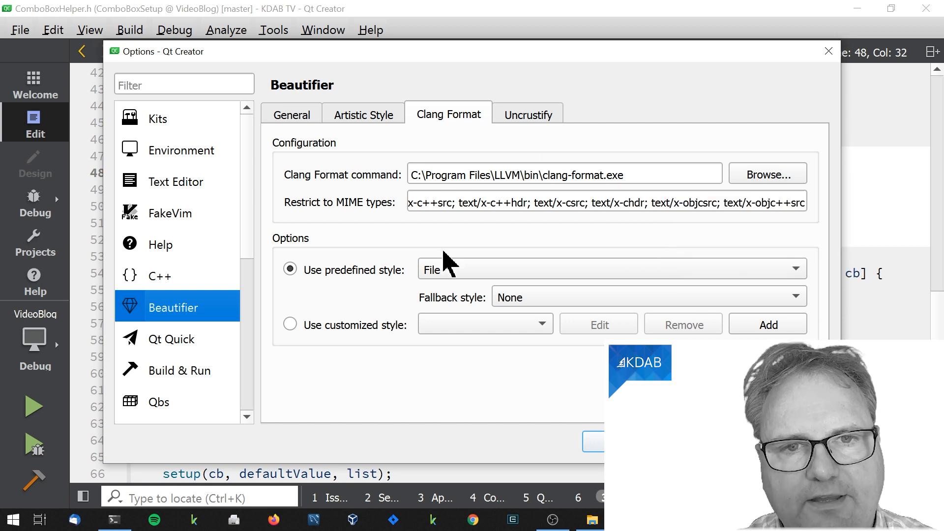
{"action": "mouse_move", "coordinate": [445, 286]}
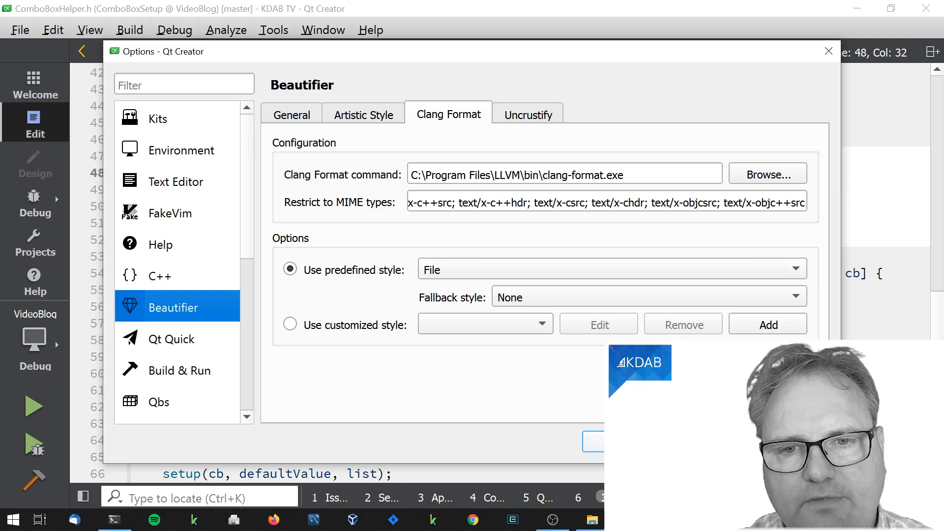
Close Options and edit the for loop's brace placement in ComboBoxHelper.h
{"action": "left_click", "coordinate": [828, 51]}
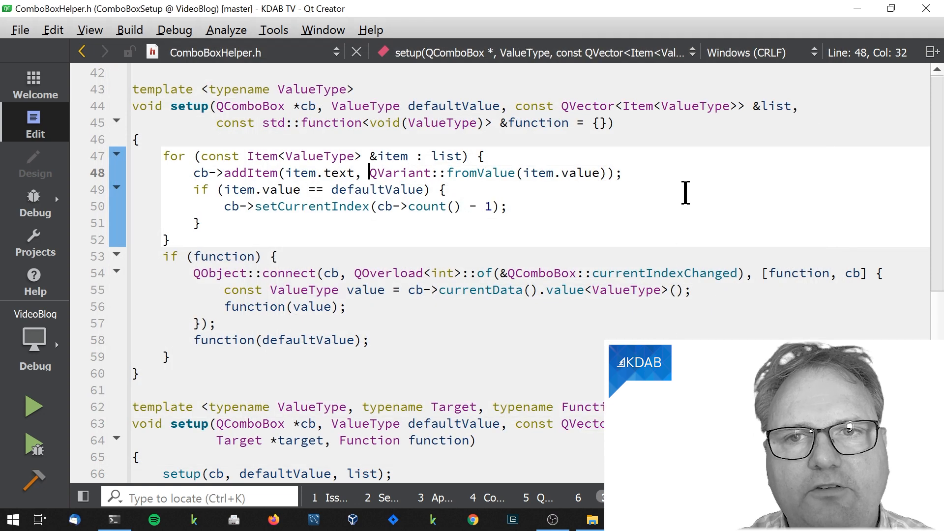
{"action": "left_click", "coordinate": [475, 156]}
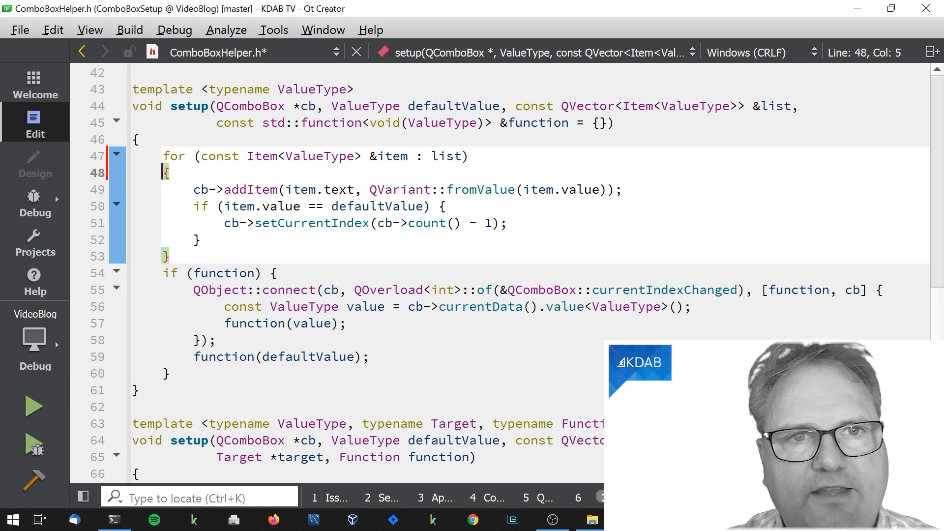
{"action": "mouse_move", "coordinate": [267, 60]}
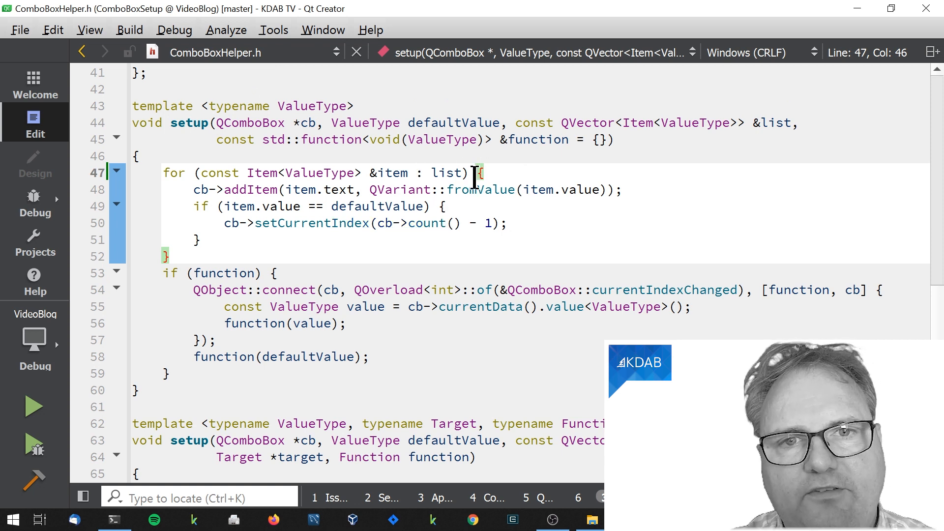
{"action": "double_click", "coordinate": [445, 172]}
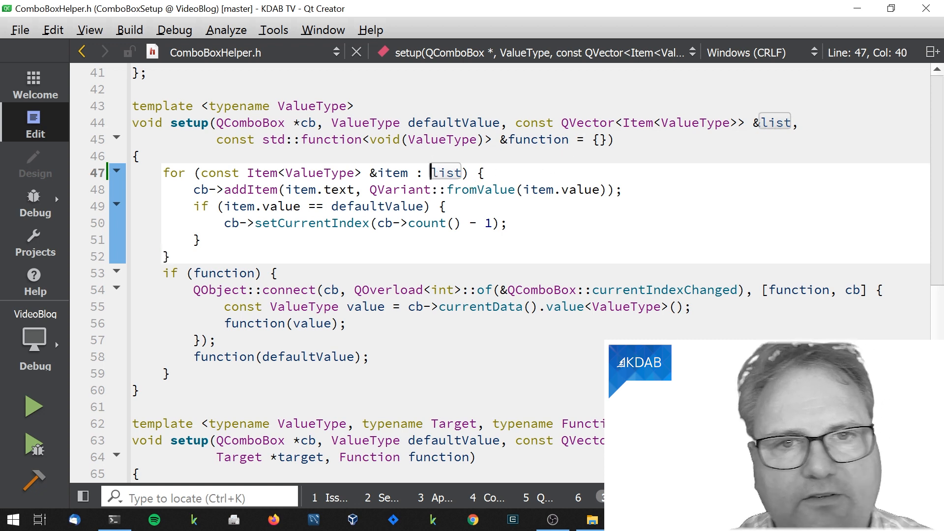